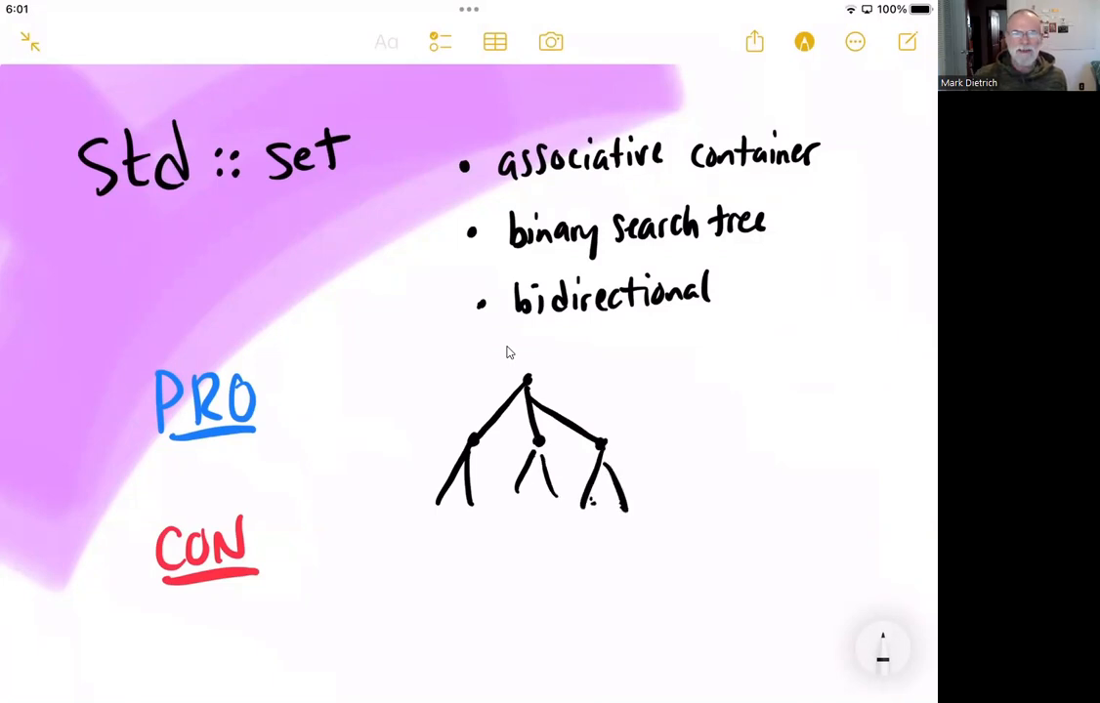
pyautogui.moveTo(508, 360)
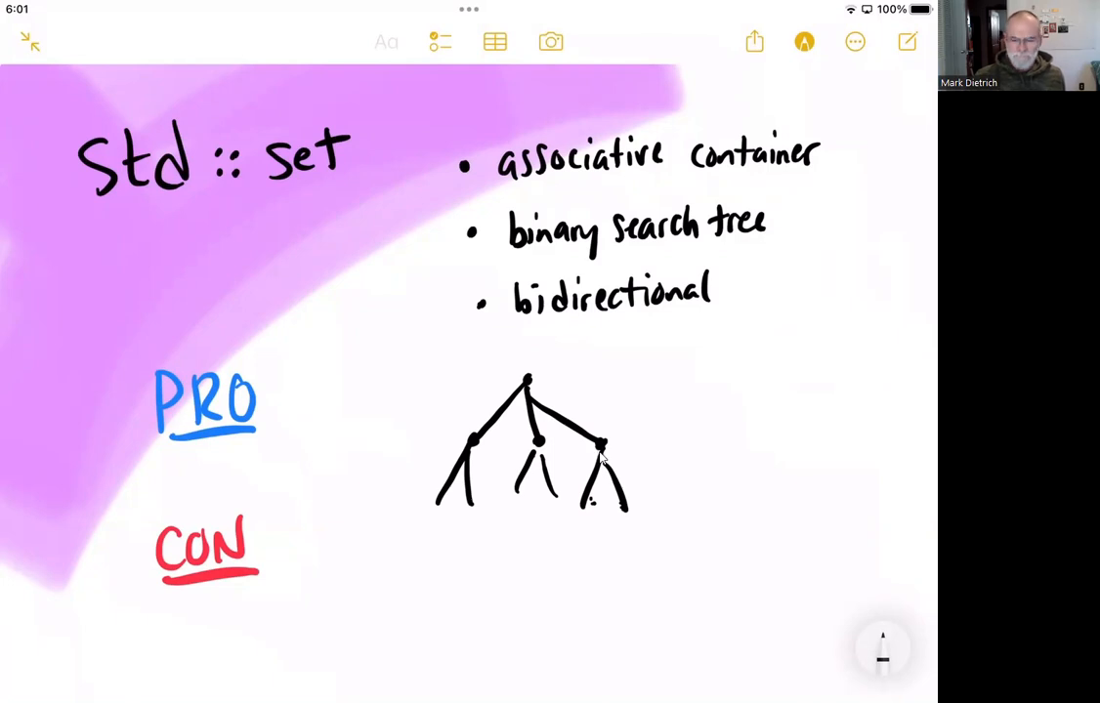
pyautogui.moveTo(770, 664)
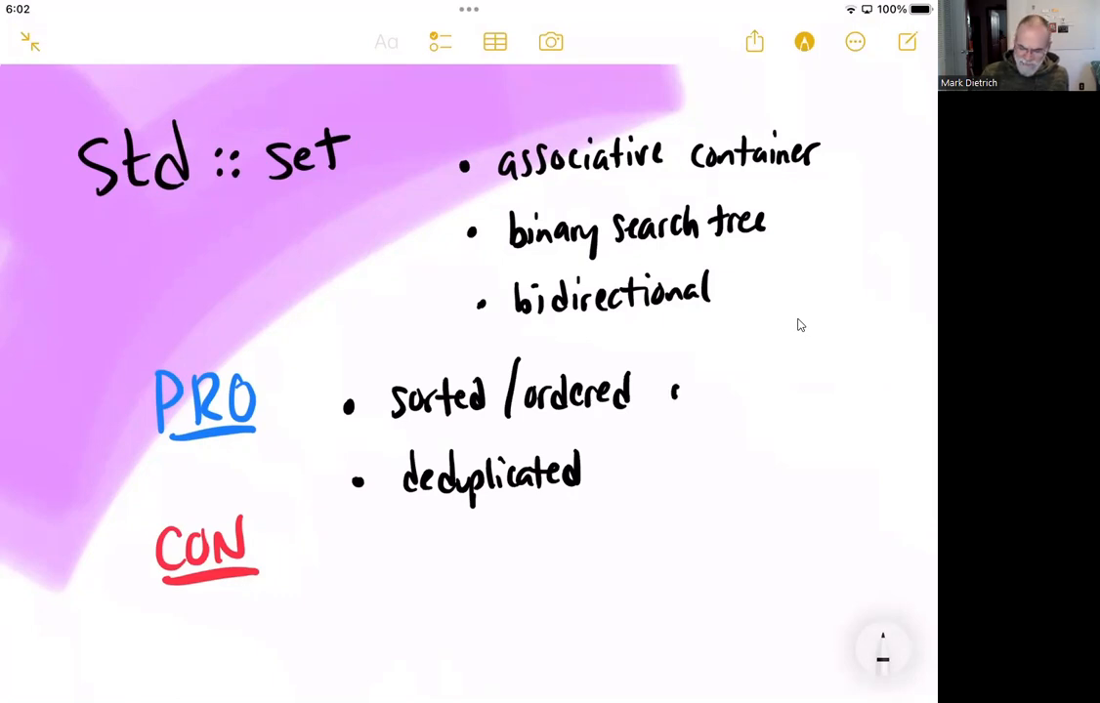
# Add a checkmark beside the handwritten pros to mark them as advantages
pyautogui.moveTo(680, 391); pyautogui.dragTo(704, 475)
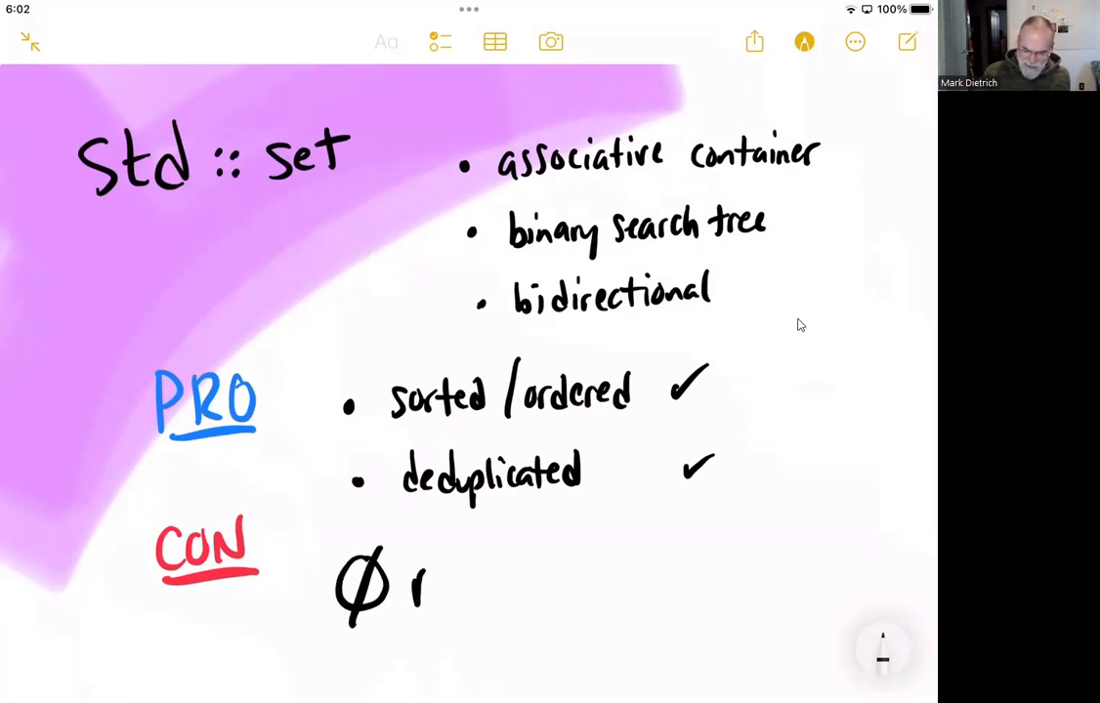
# Write 'random access' under CON and draw a circled, struck-through [i] beside it
pyautogui.write('random access')
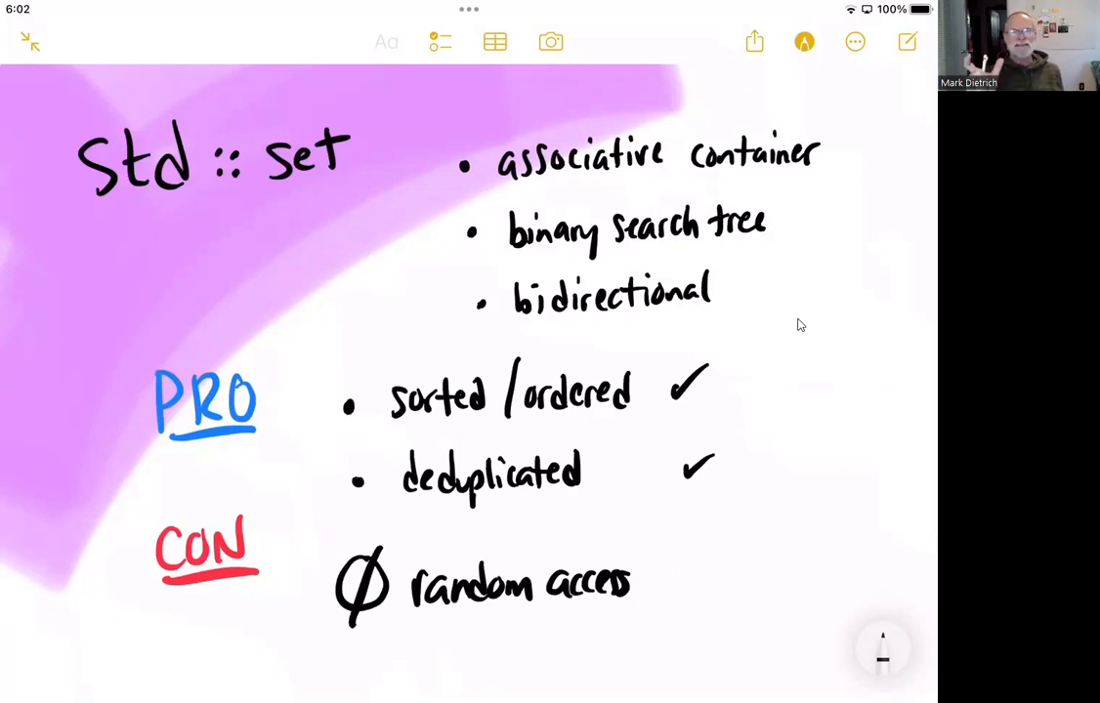
pyautogui.moveTo(723, 563)
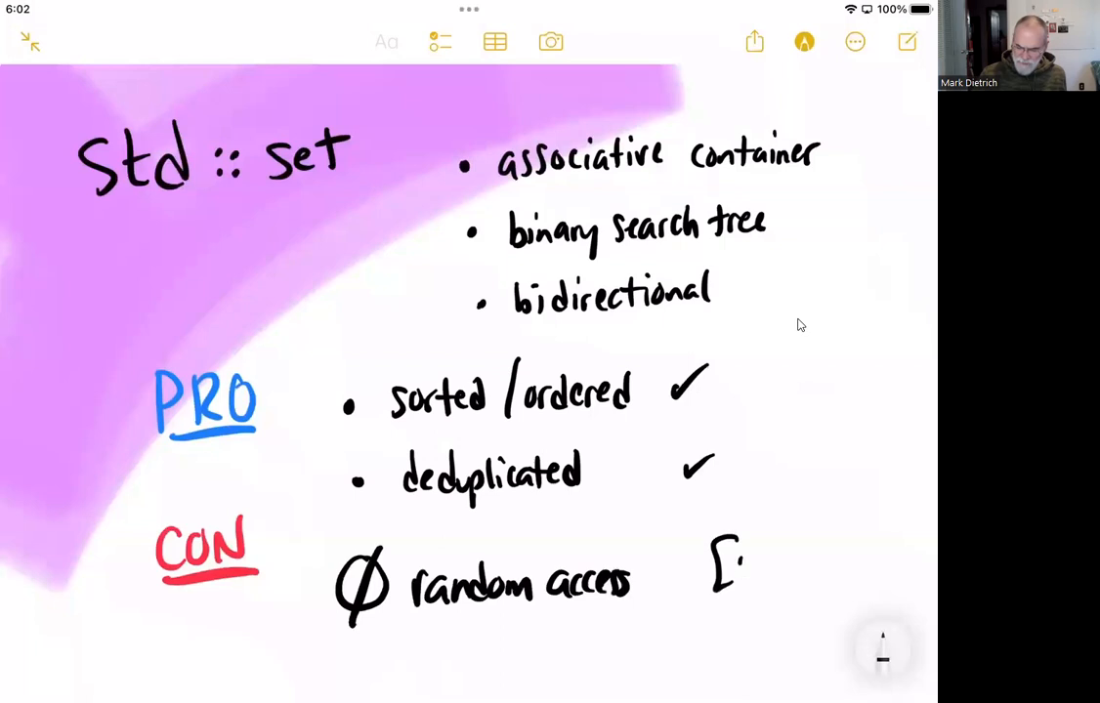
pyautogui.moveTo(717, 547); pyautogui.dragTo(766, 586)
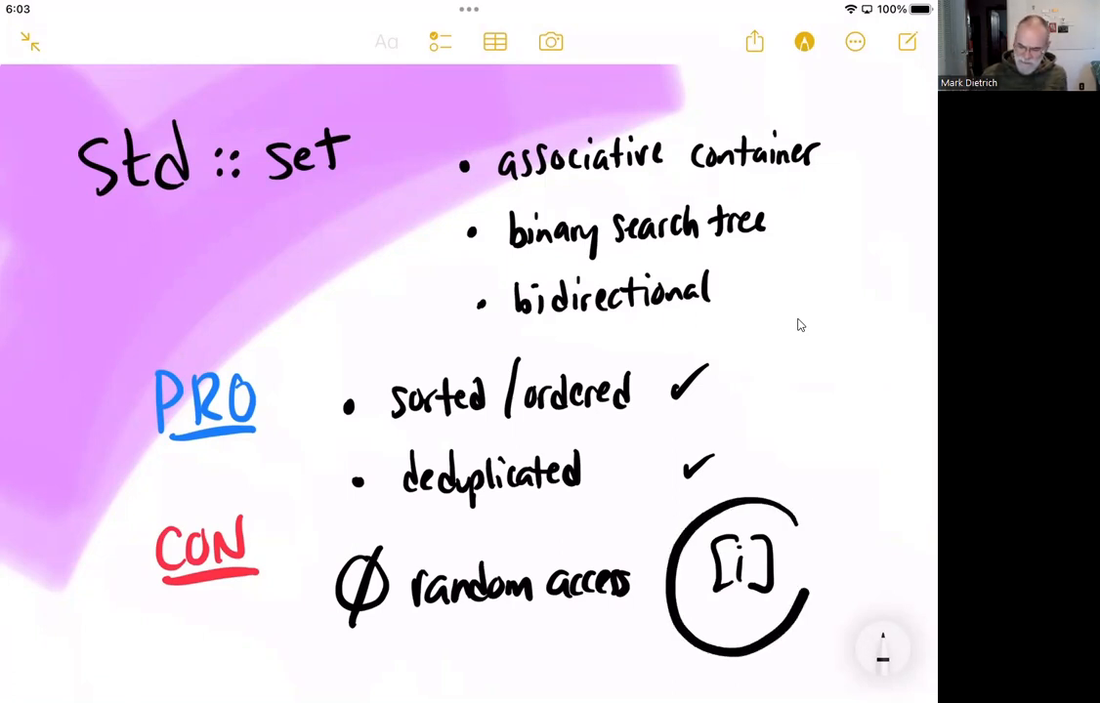
pyautogui.moveTo(684, 508); pyautogui.dragTo(801, 665)
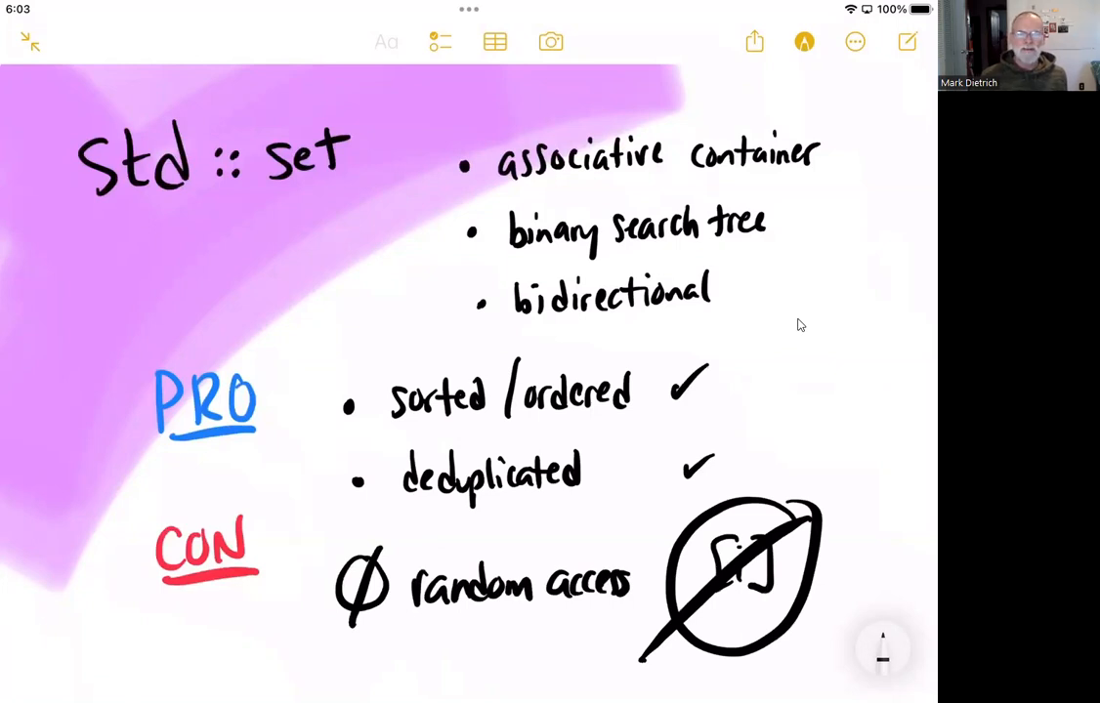
pyautogui.moveTo(797, 328)
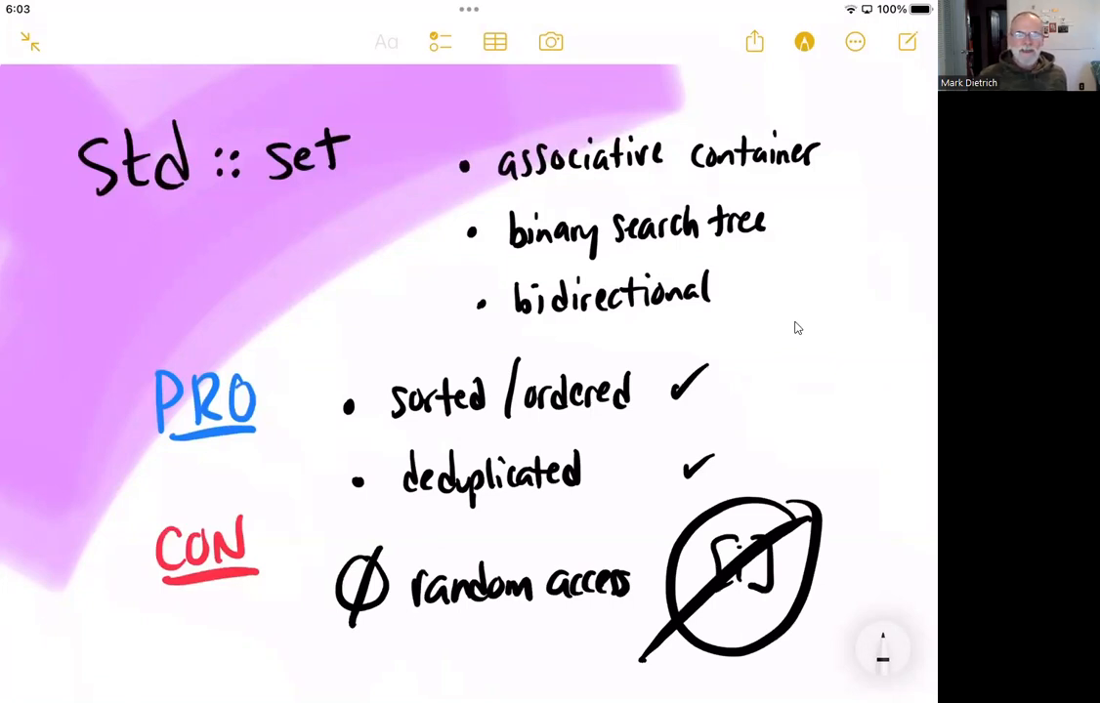
# Scroll down the note to the applications list
pyautogui.scroll(-3)
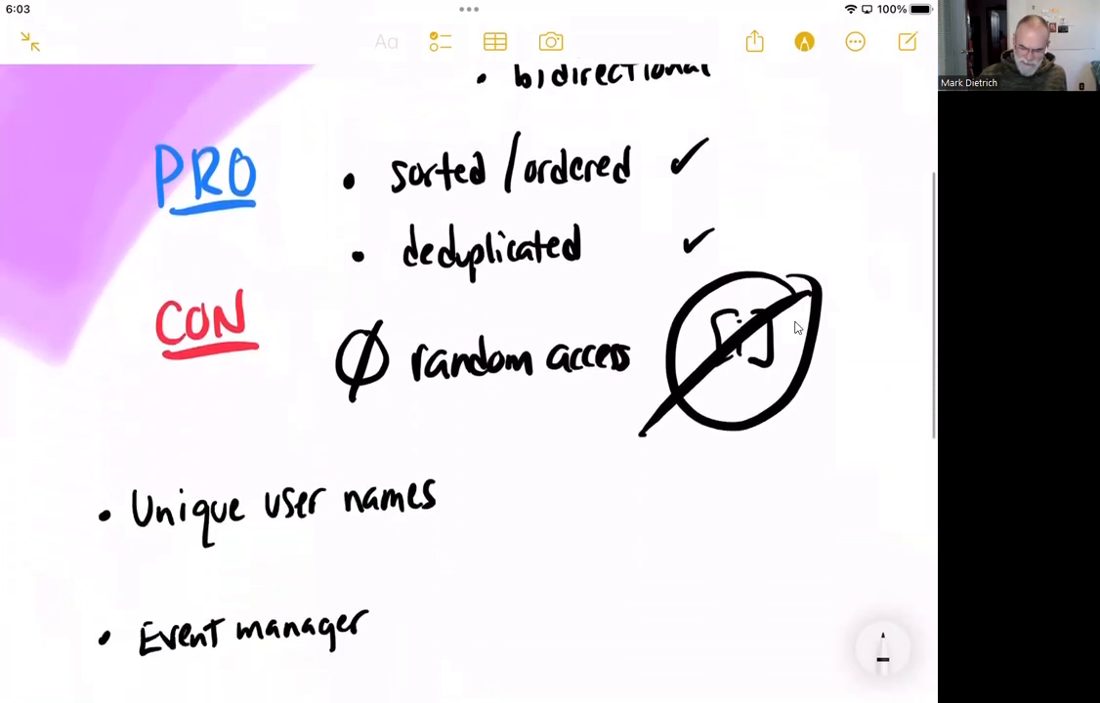
pyautogui.scroll(-3)
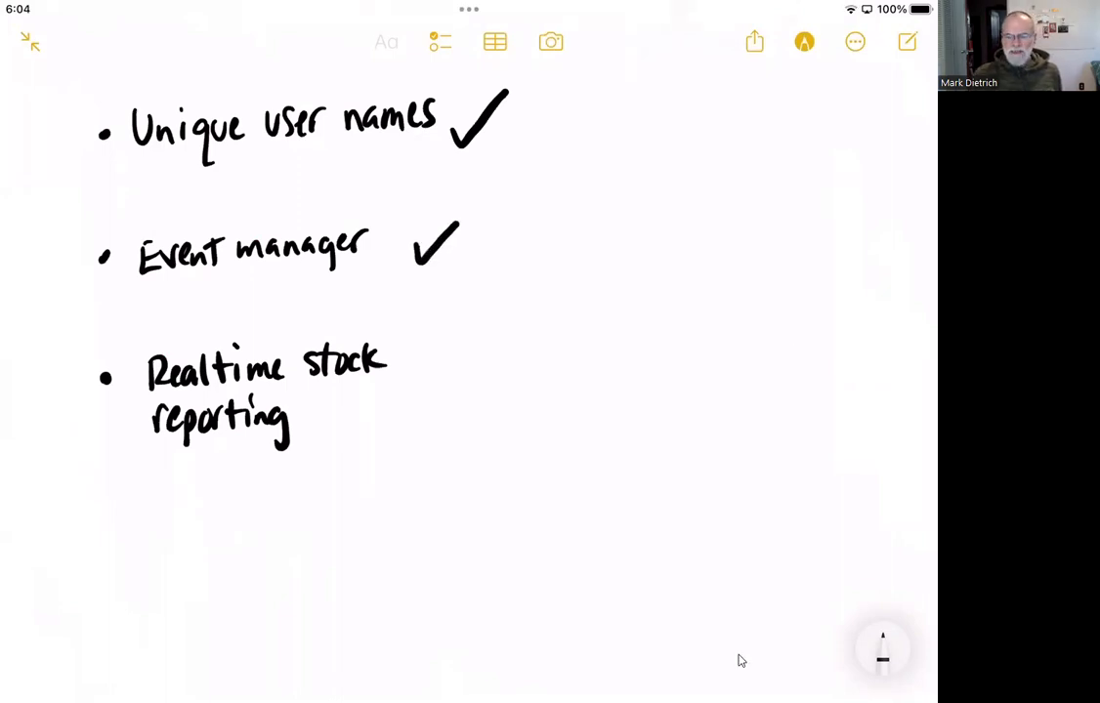
pyautogui.moveTo(875, 371)
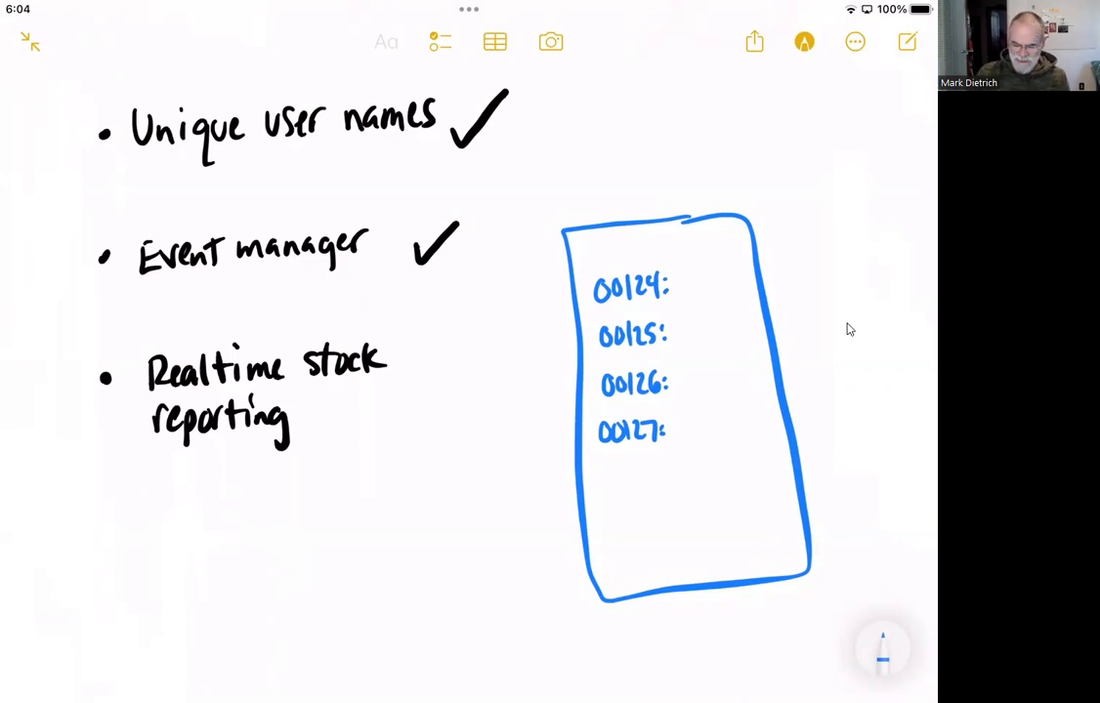
# Underline entry 00124 in the blue event list and draw an arrow pointing into it
pyautogui.moveTo(606, 308); pyautogui.dragTo(660, 306)
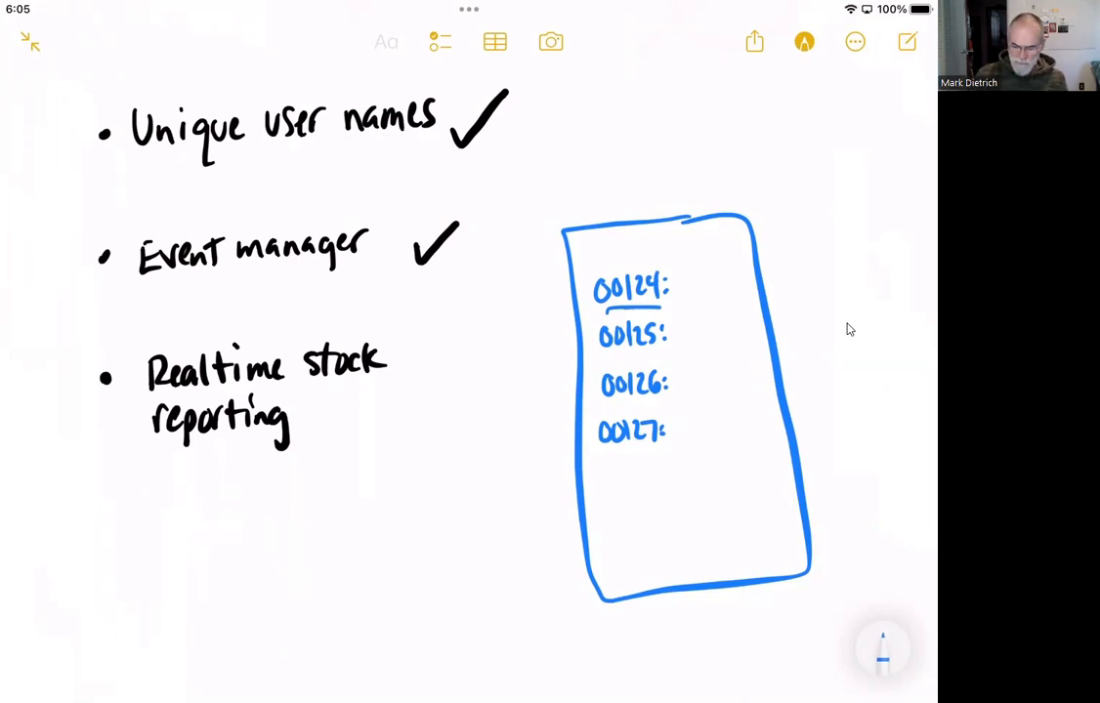
pyautogui.moveTo(473, 387); pyautogui.dragTo(573, 379)
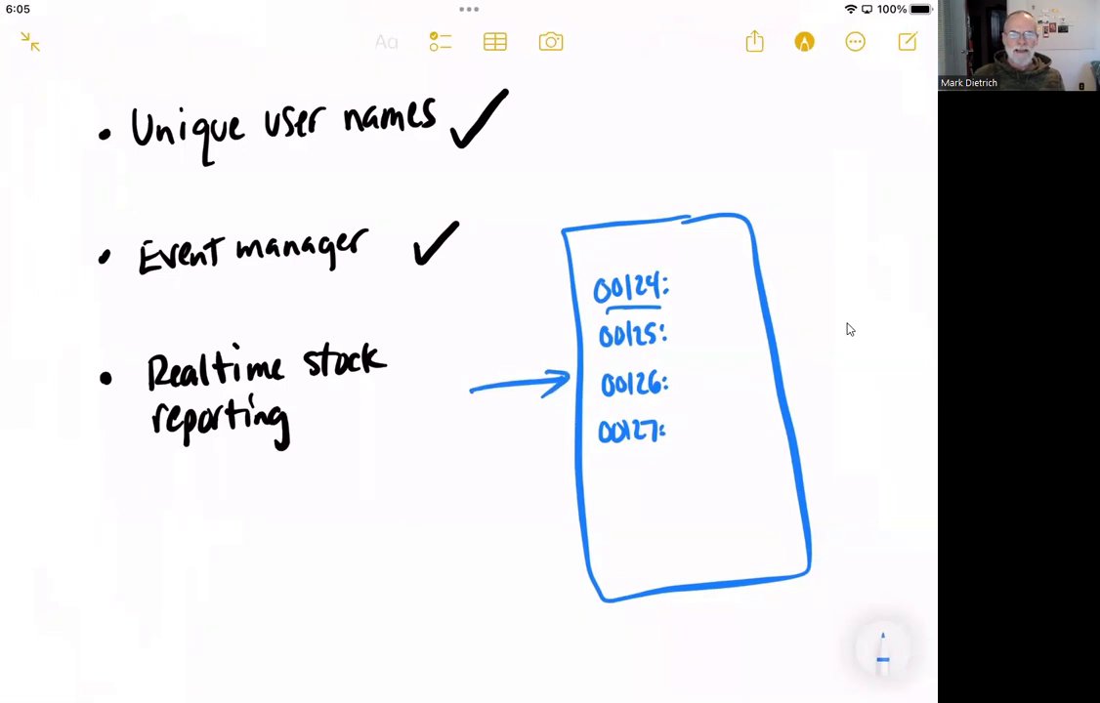
pyautogui.moveTo(752, 666)
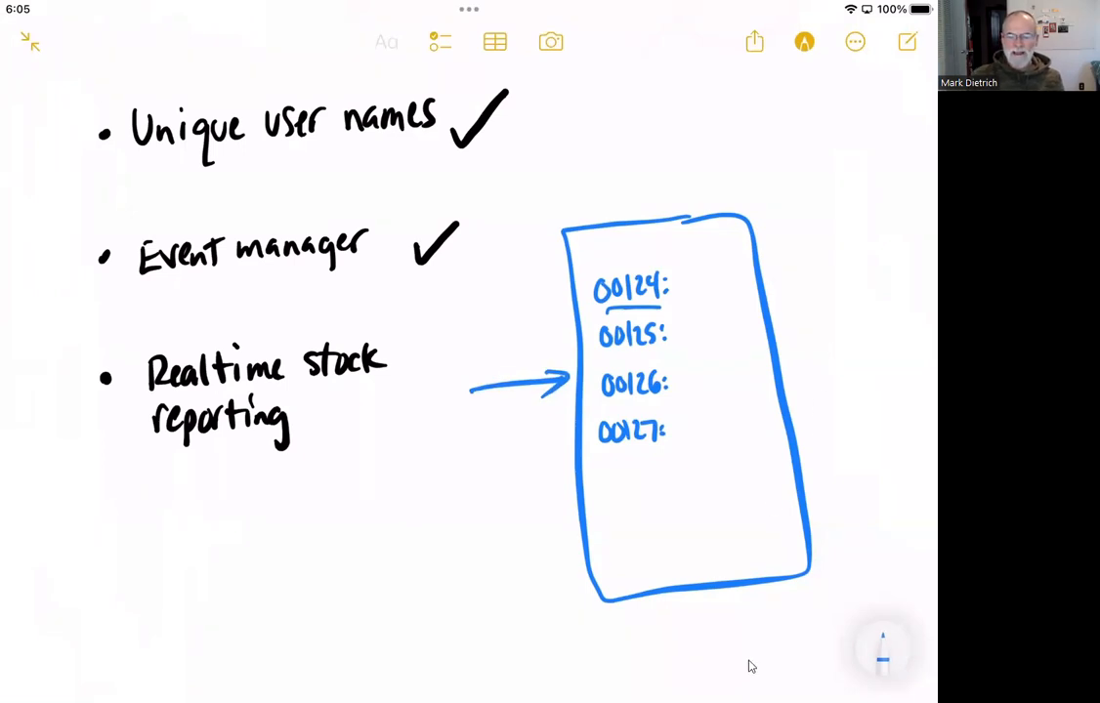
pyautogui.moveTo(857, 383)
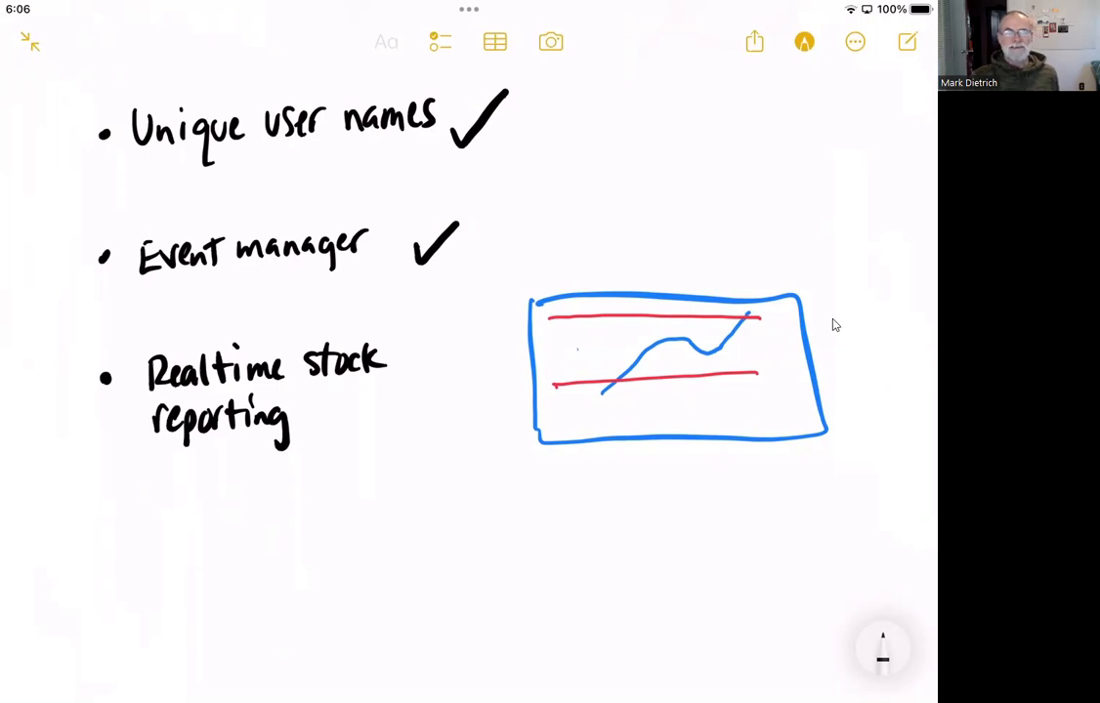
pyautogui.moveTo(828, 293)
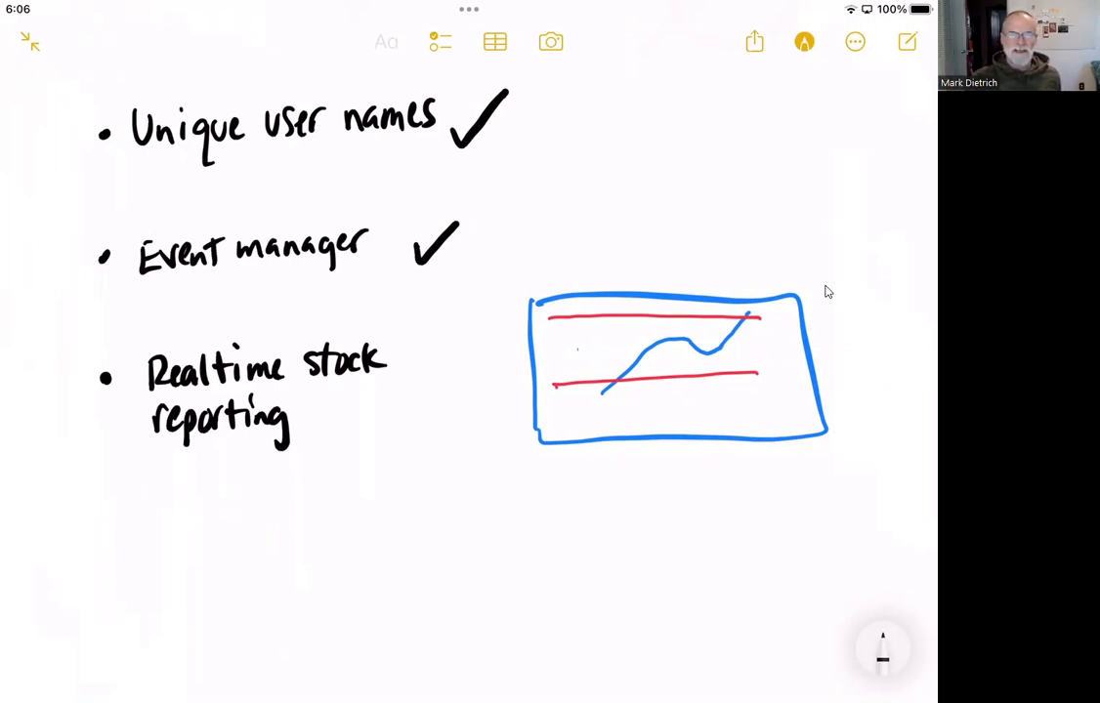